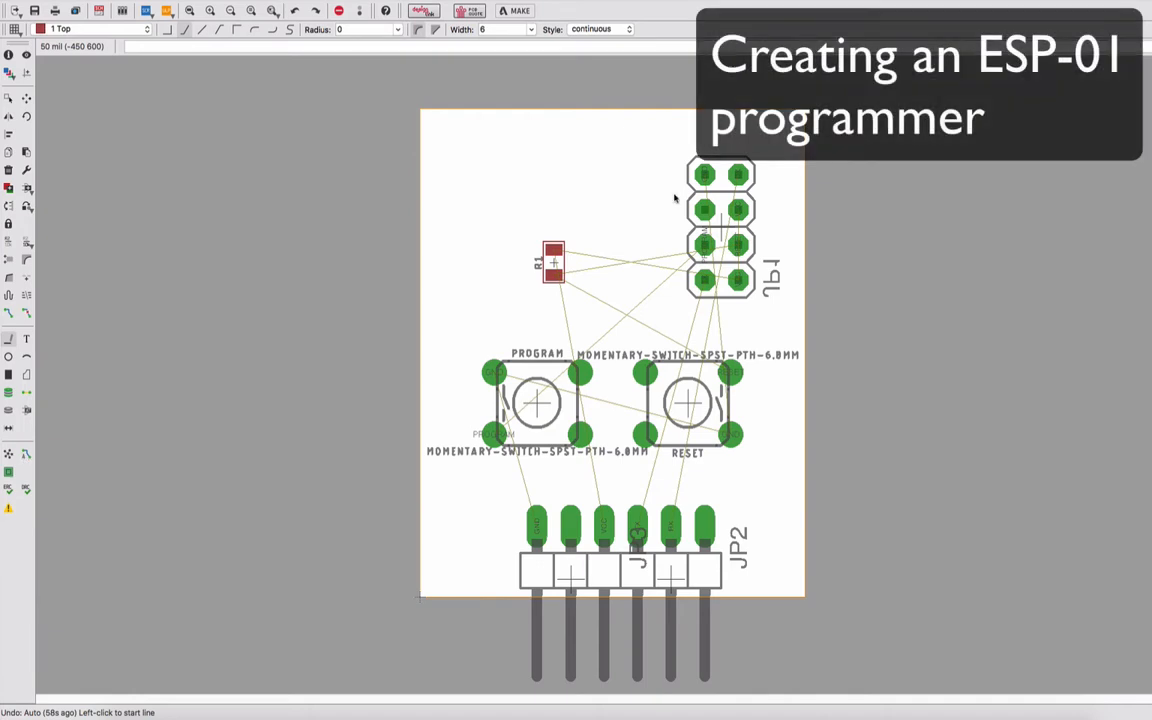
mouse_move(521, 469)
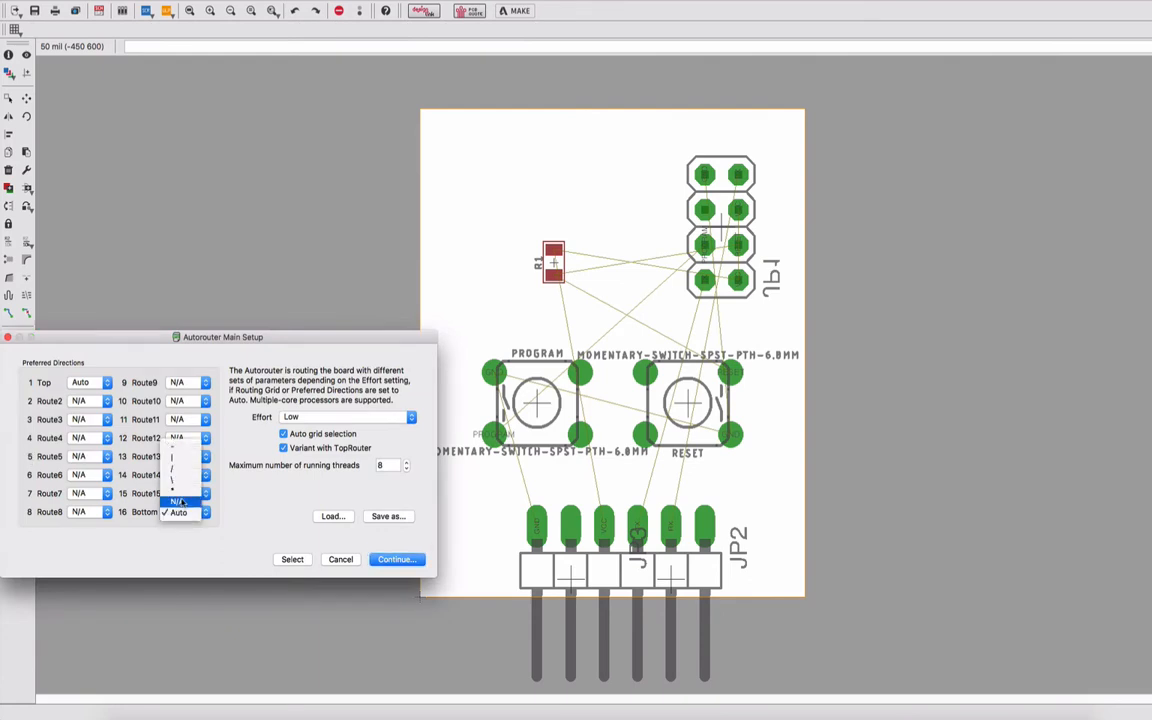
Autoroute with the bottom layer disabled and keep the 90.9% routing variant
click(178, 493)
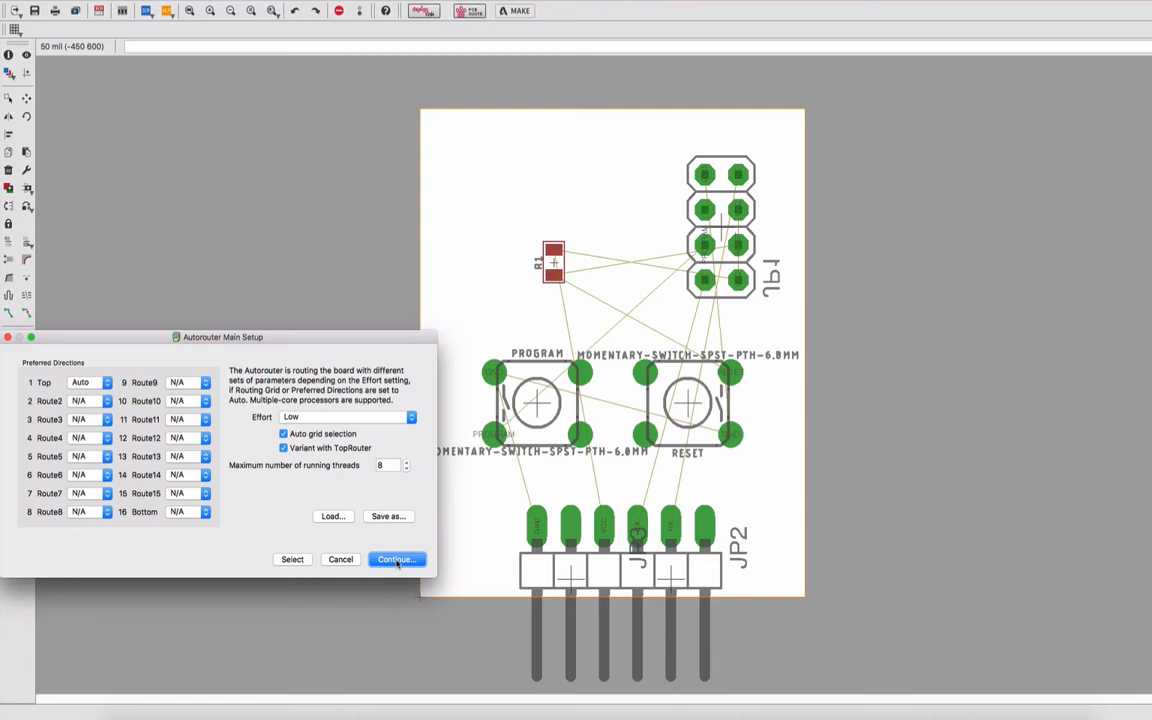
click(395, 559)
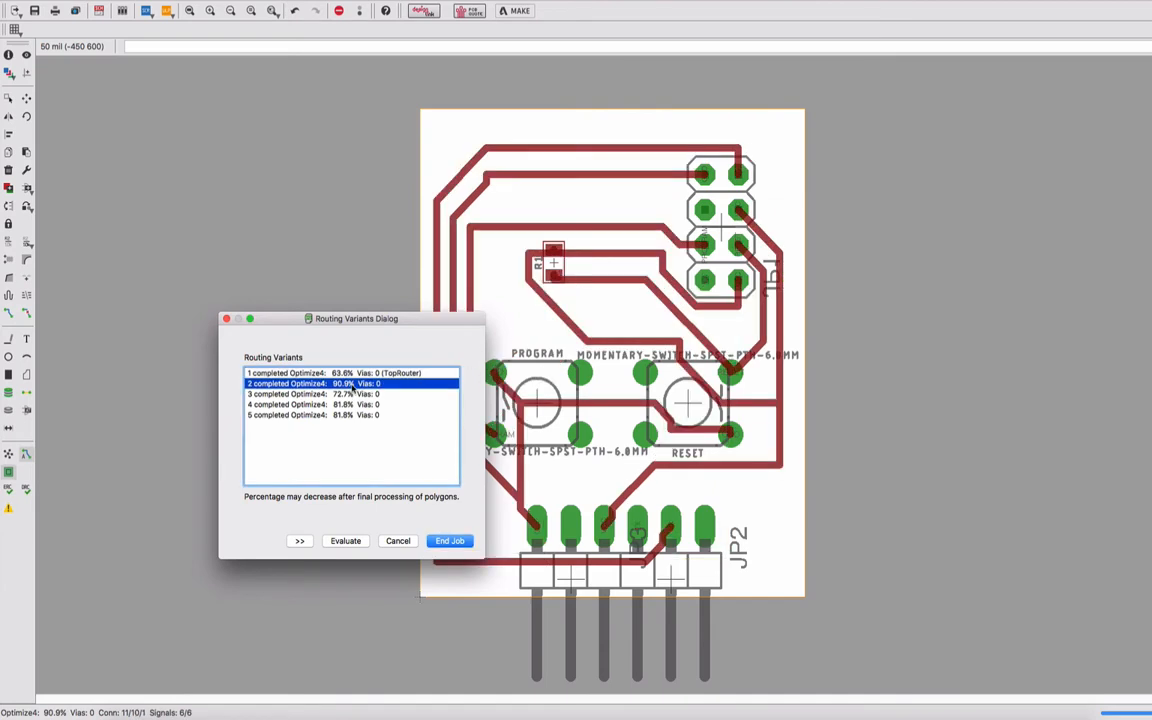
mouse_move(427, 526)
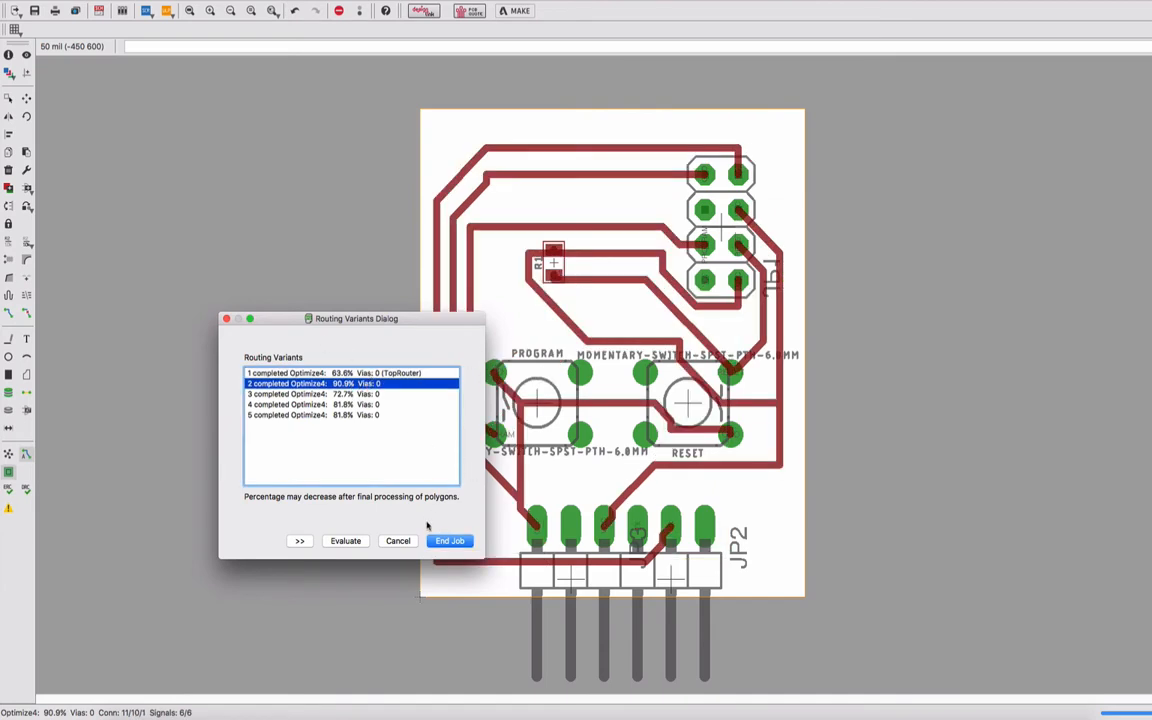
click(449, 541)
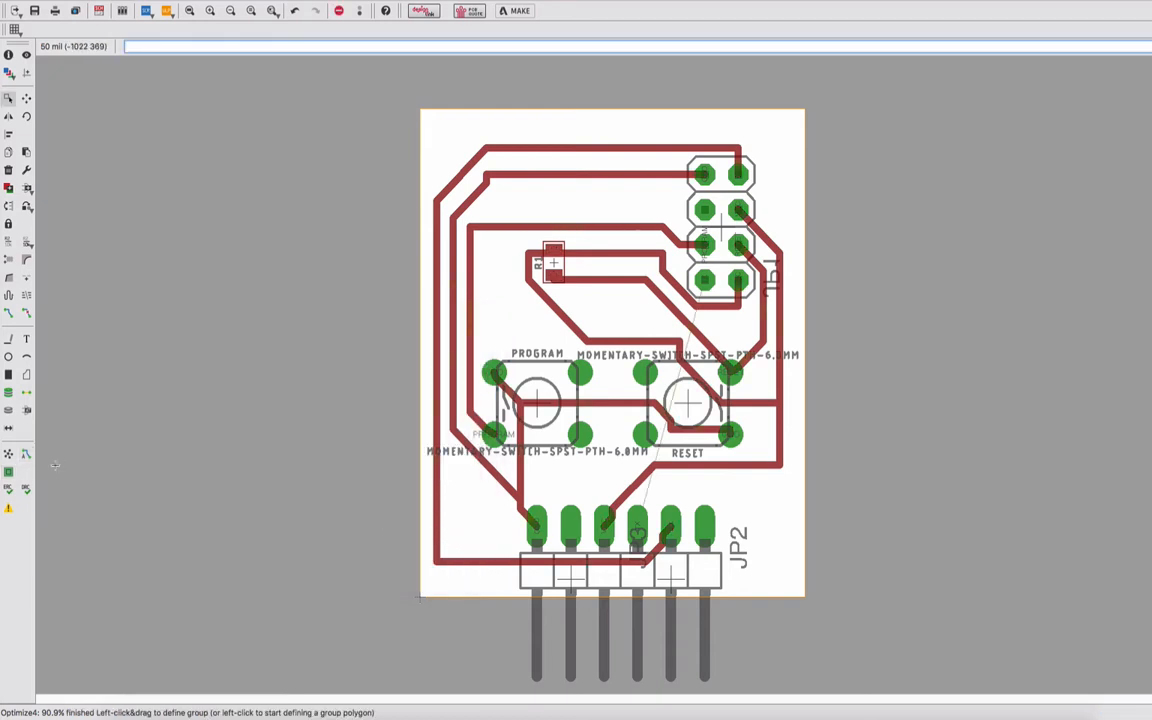
mouse_move(716, 287)
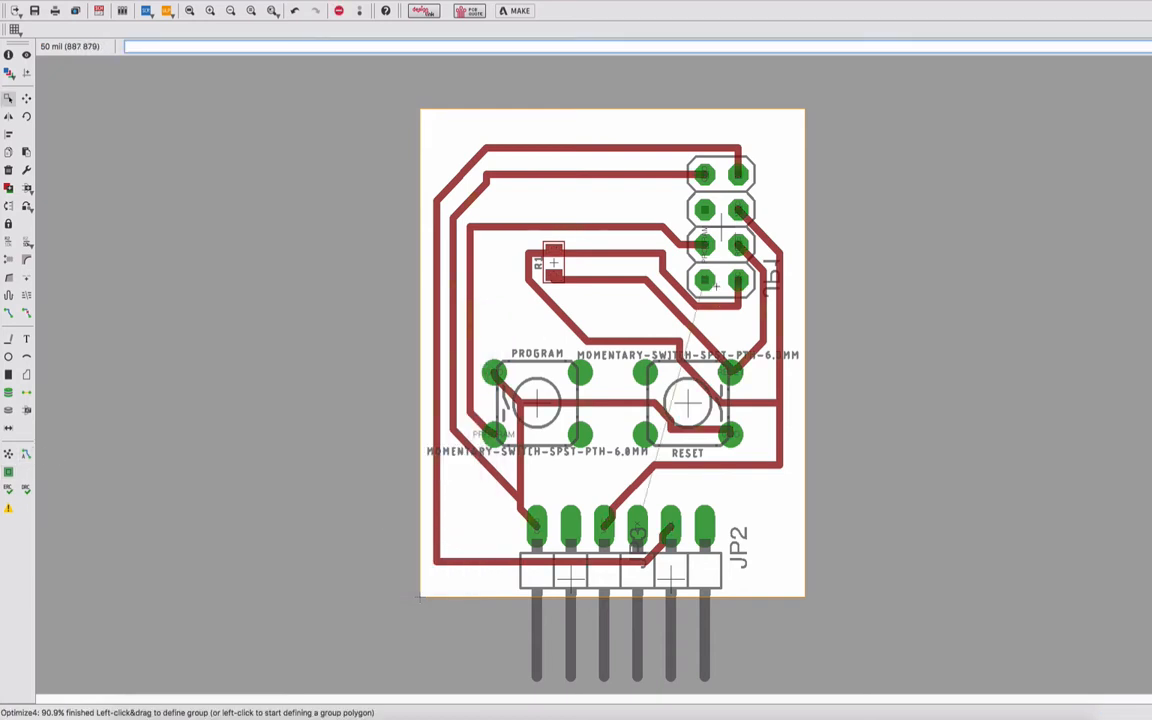
Rerun the autorouter with 16 Bottom enabled, compare variants, and keep the 100% result
click(26, 454)
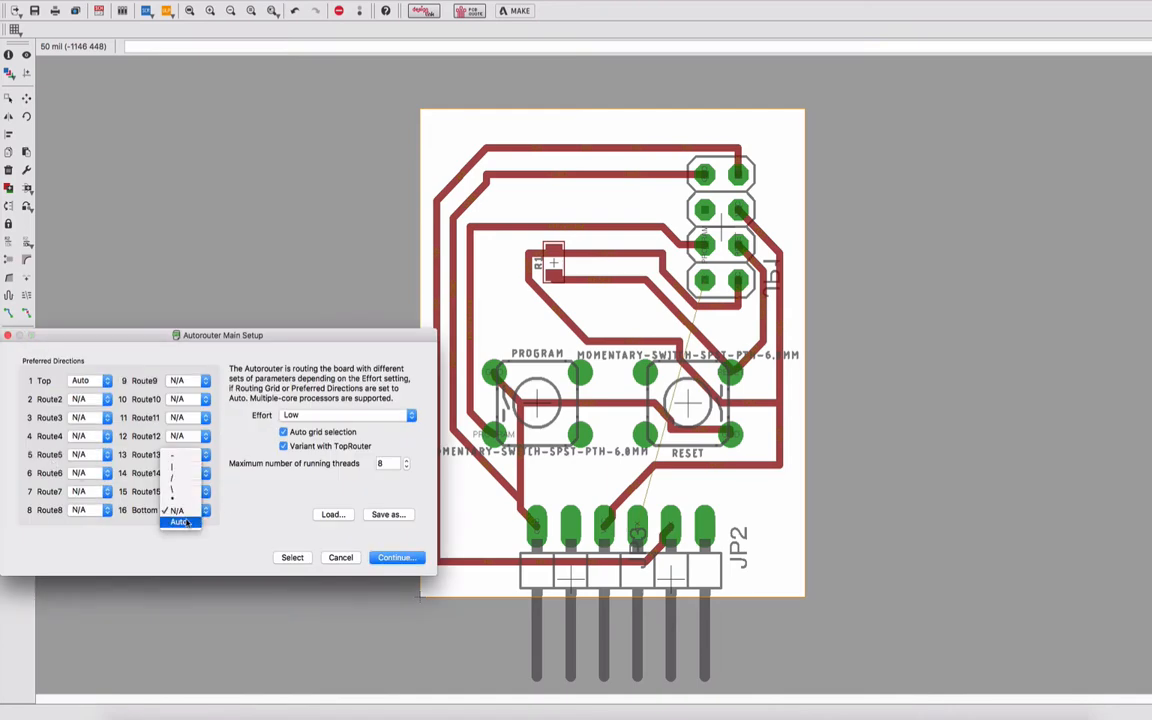
click(396, 557)
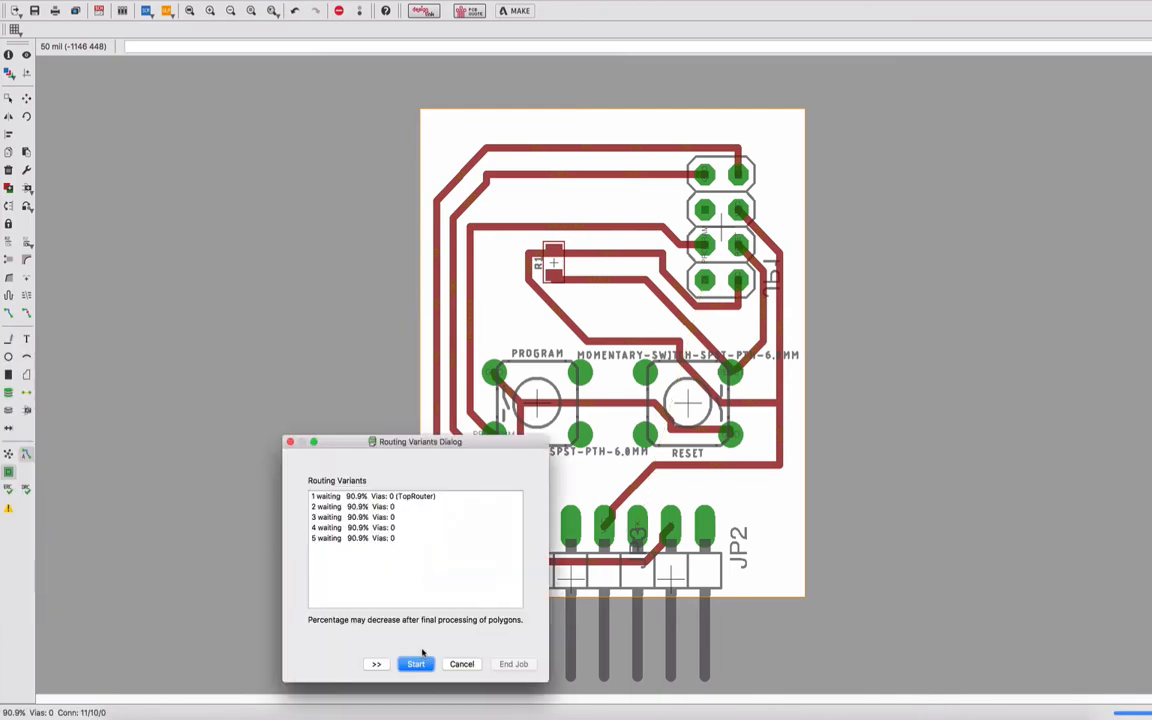
click(415, 663)
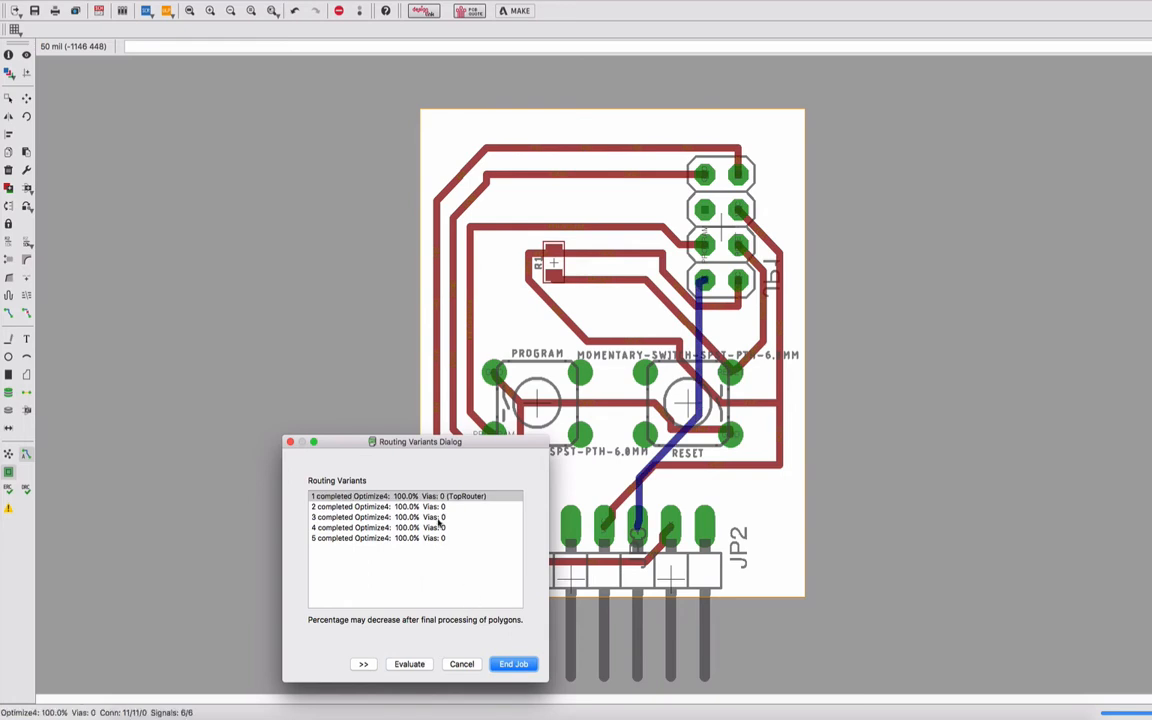
click(400, 517)
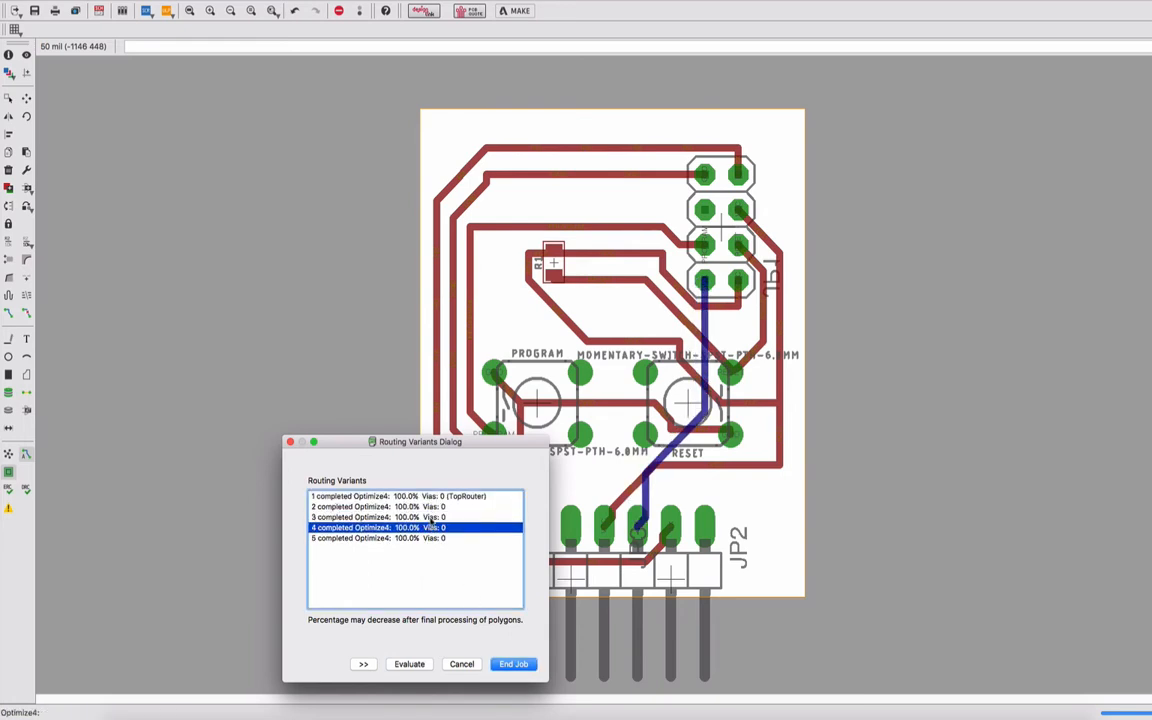
click(415, 506)
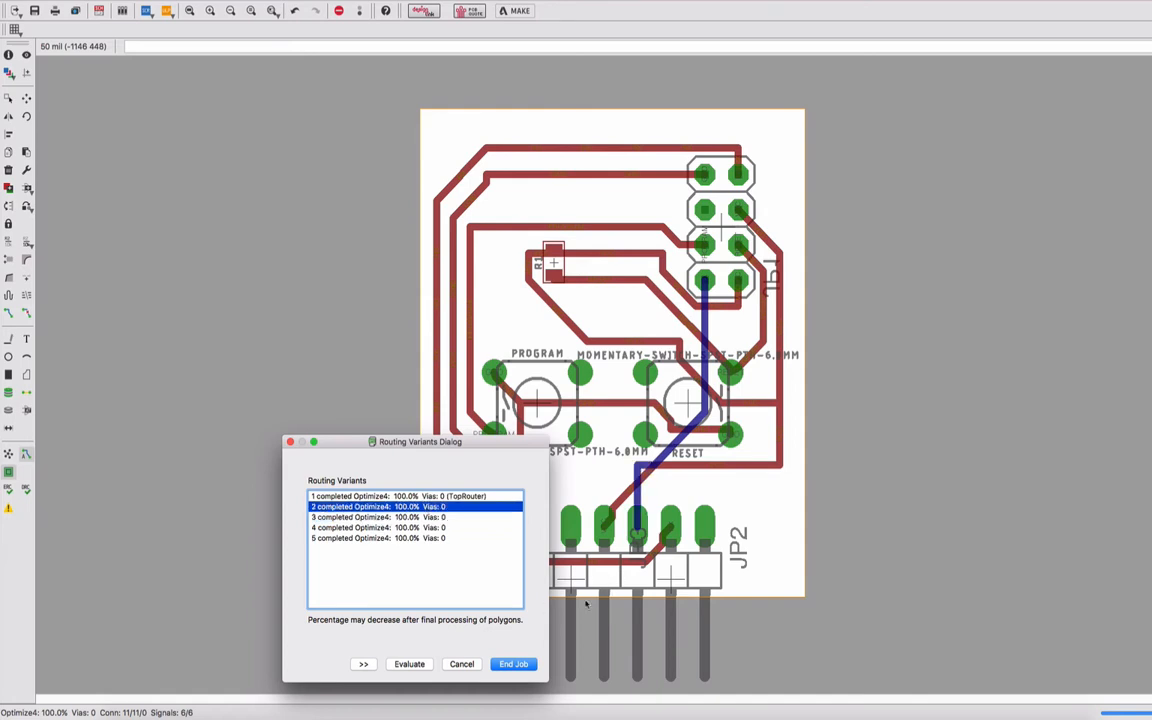
click(513, 664)
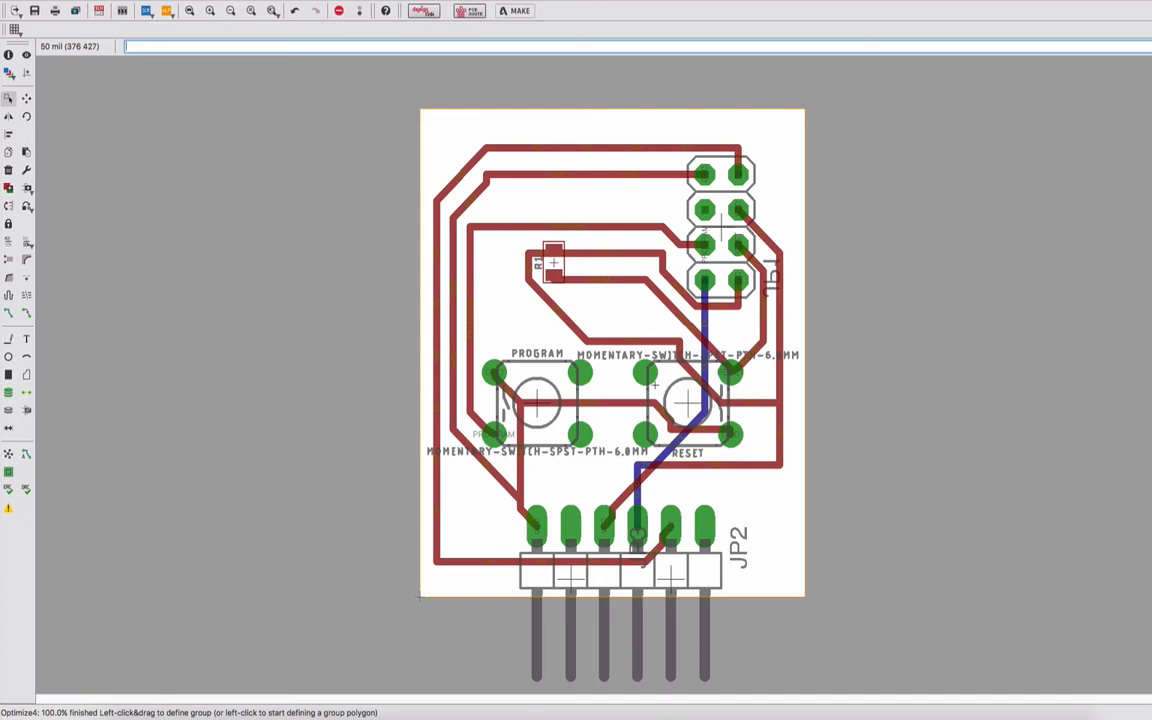
mouse_move(807, 181)
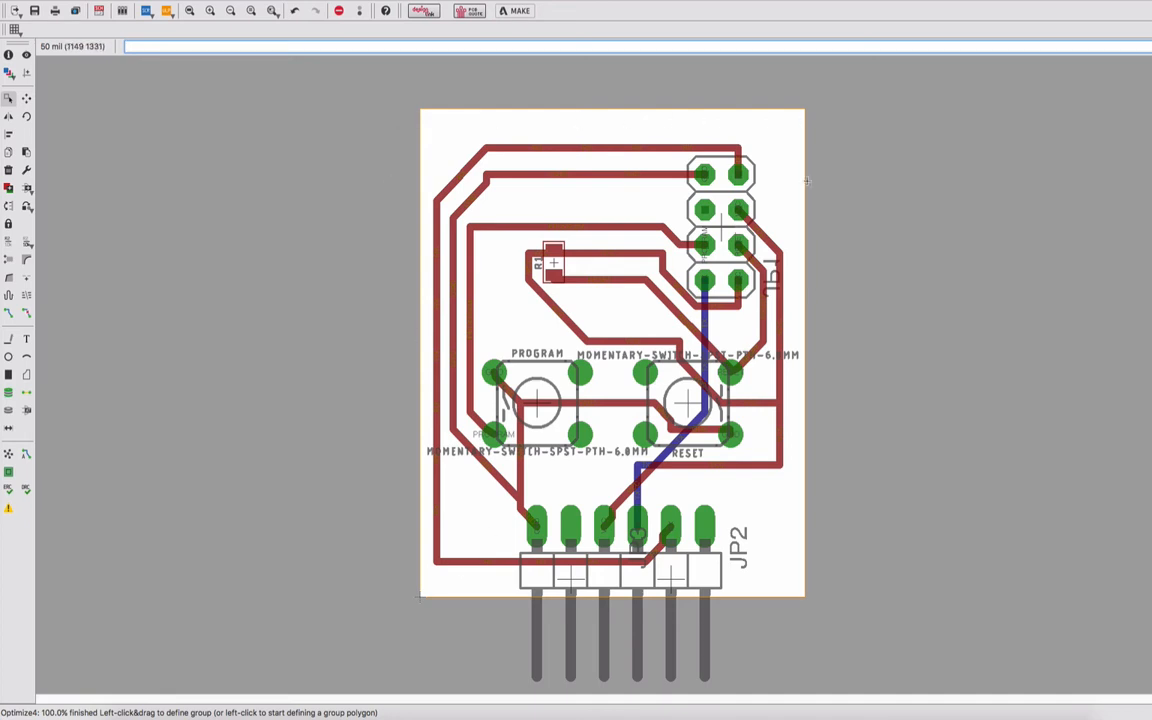
mouse_move(46, 350)
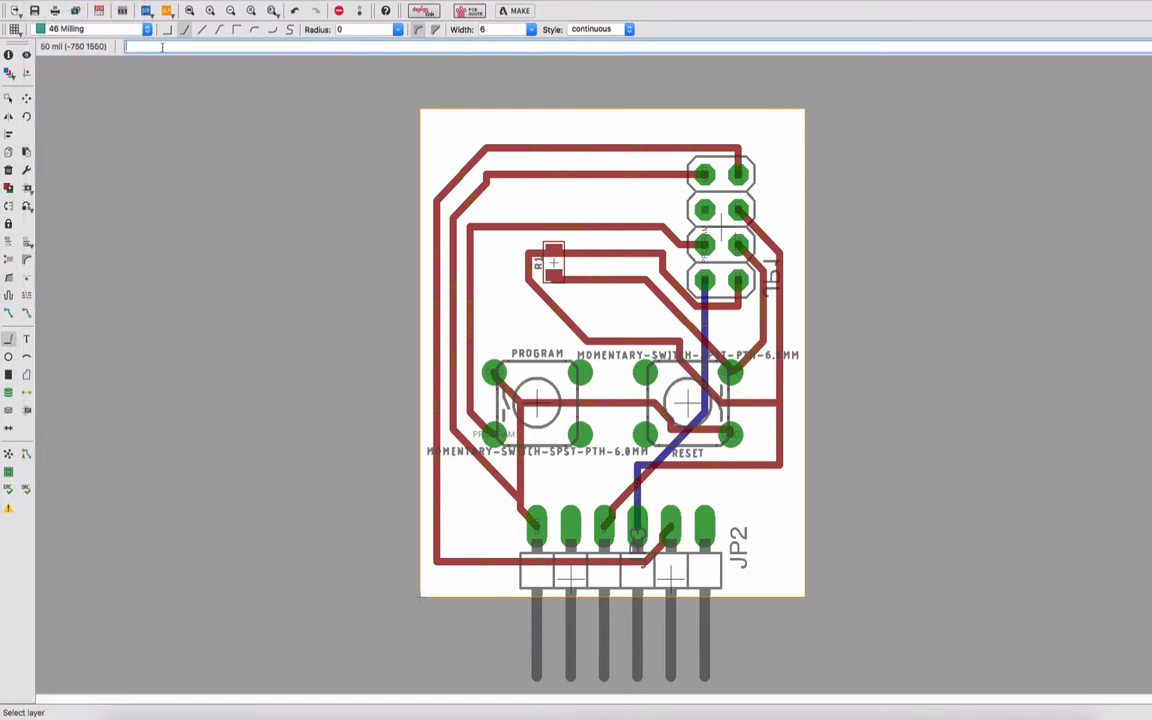
Draw a 1mm-wide line on layer 46 Milling along the board's top, right and bottom edges
text(1mm)
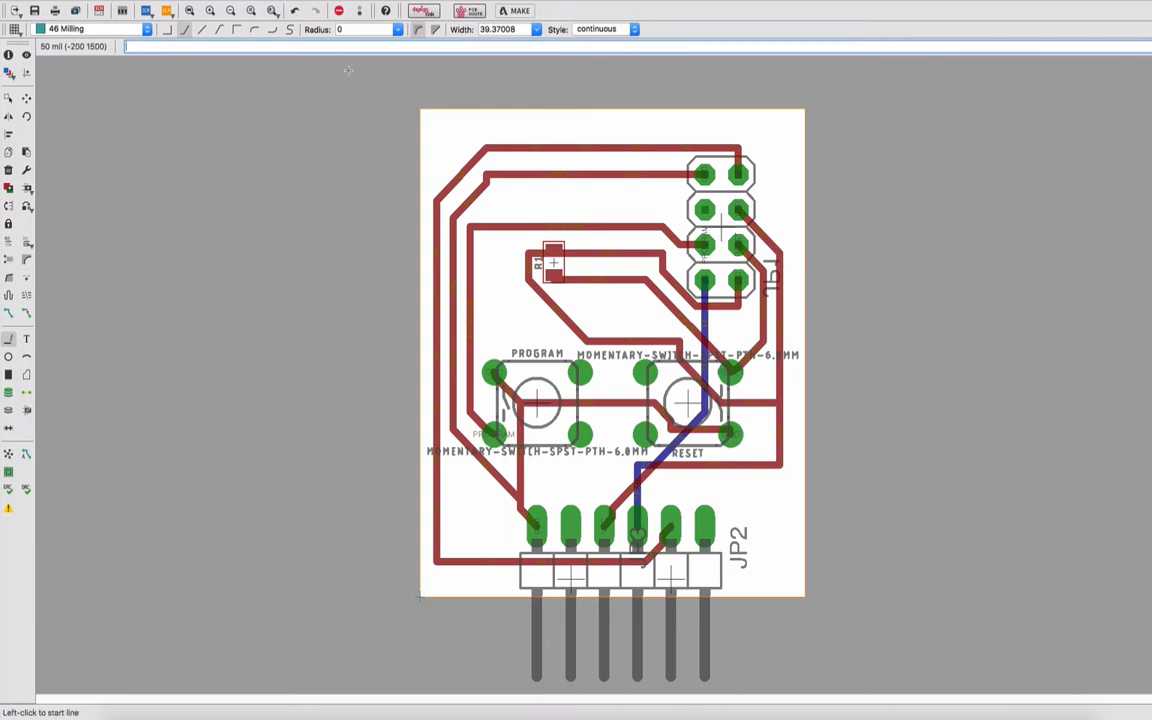
mouse_move(420, 108)
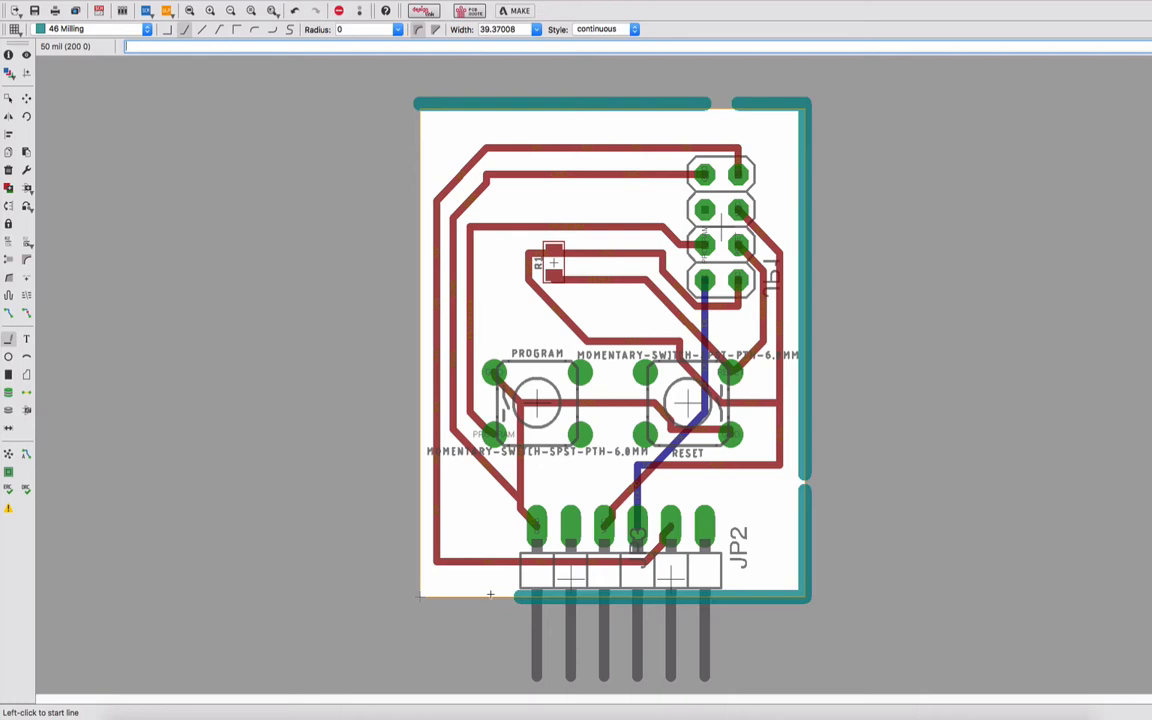
click(445, 400)
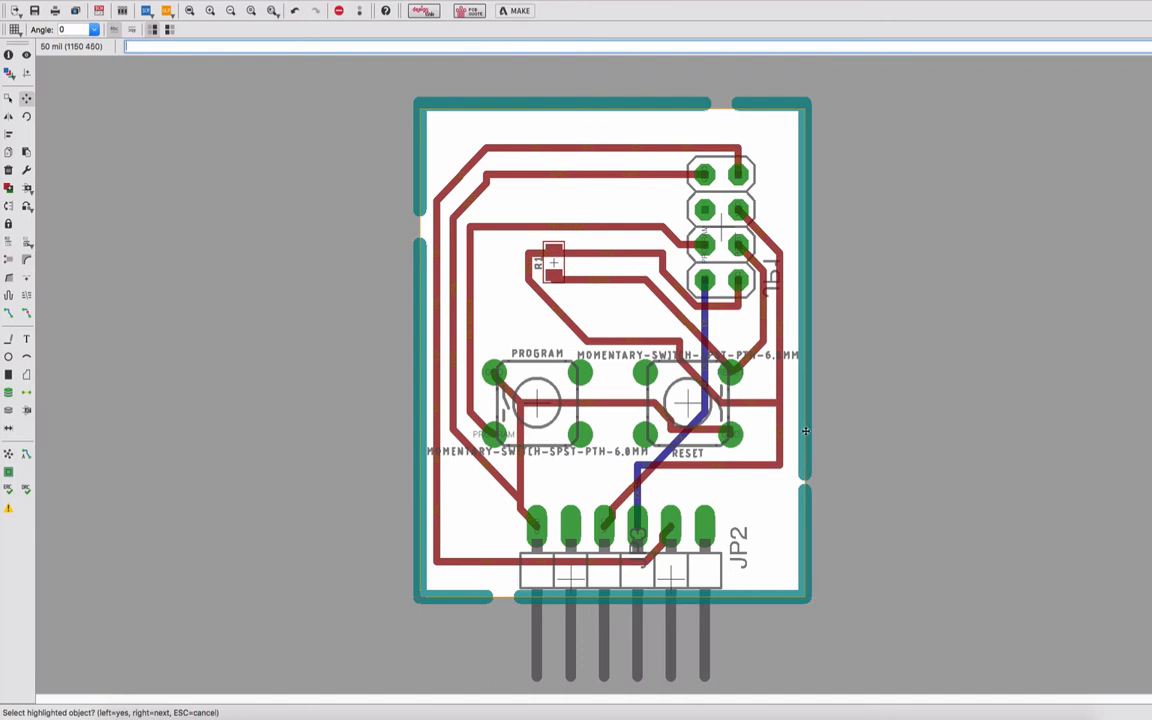
mouse_move(65, 340)
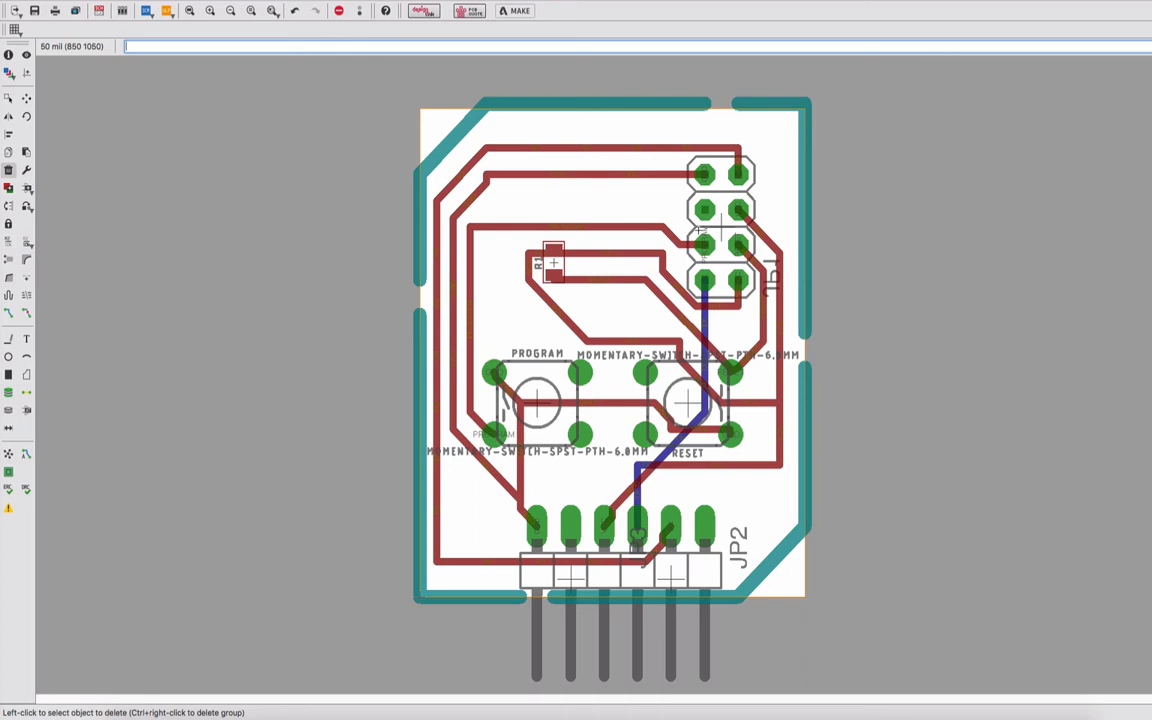
mouse_move(828, 458)
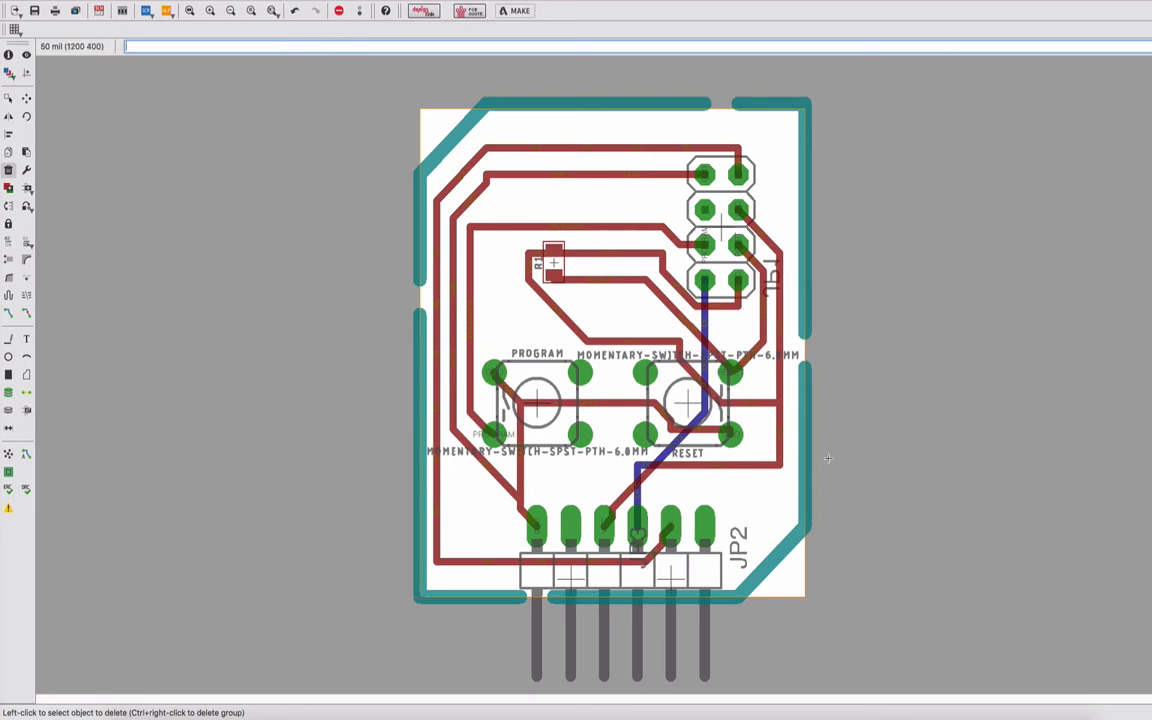
Run pcb-gcode-setup.ulp from the pcb-gcode folder
click(167, 11)
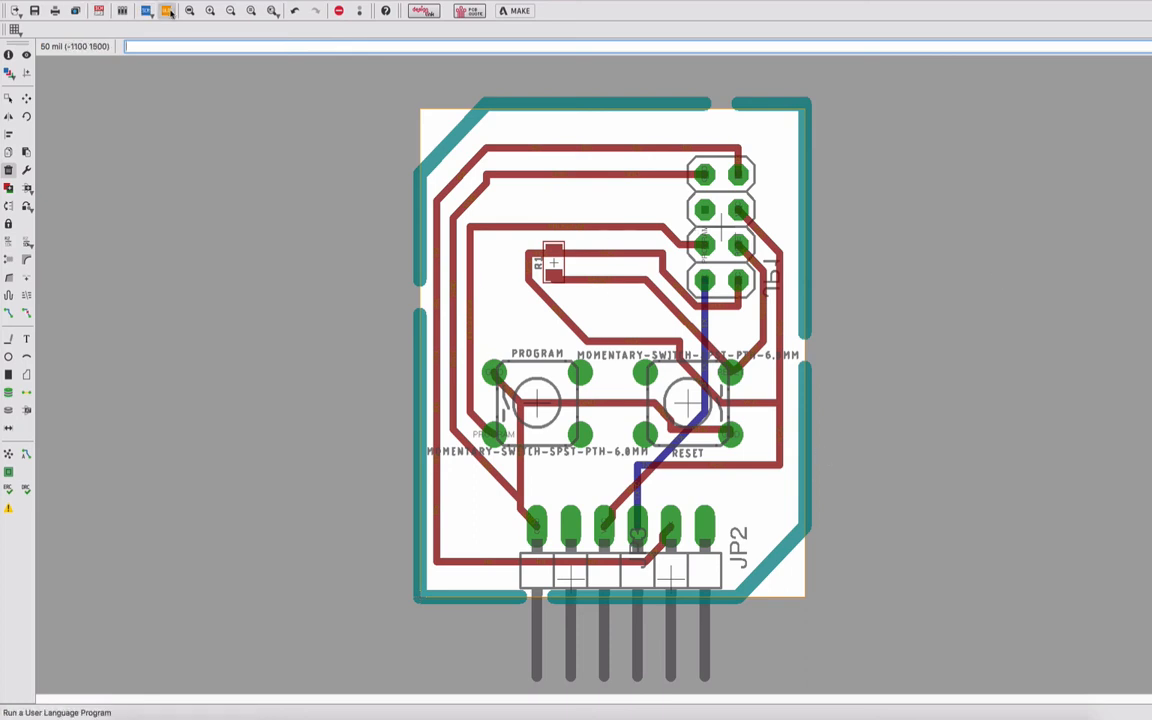
click(168, 10)
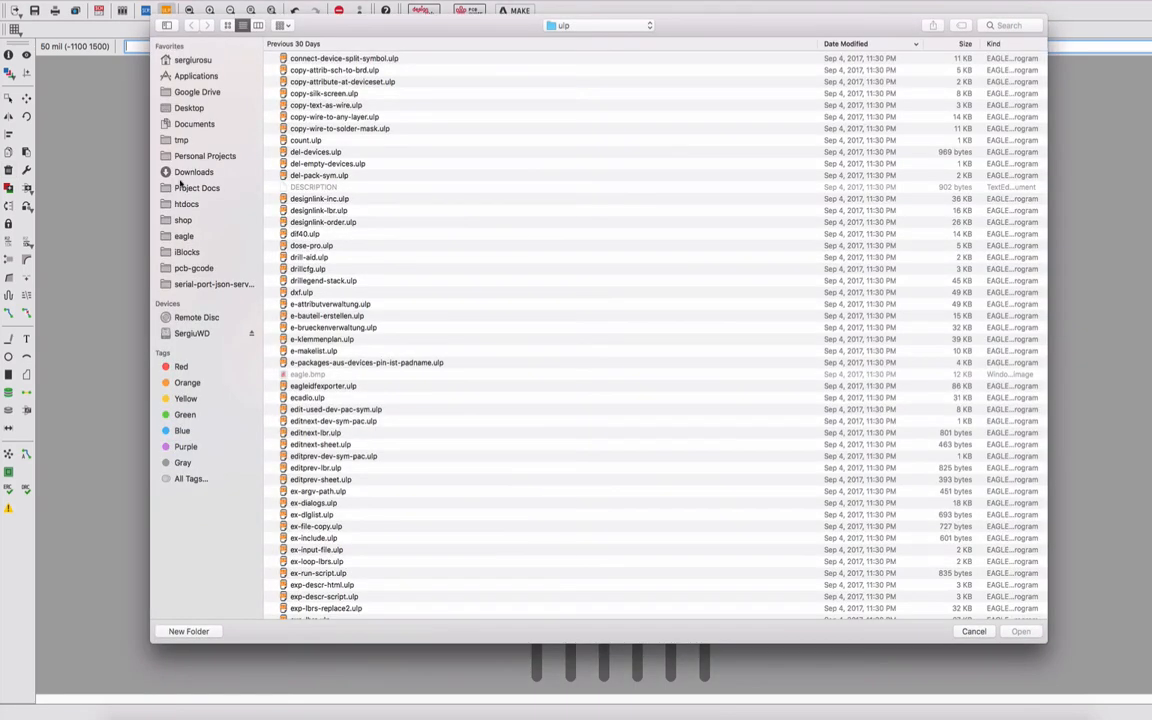
click(194, 268)
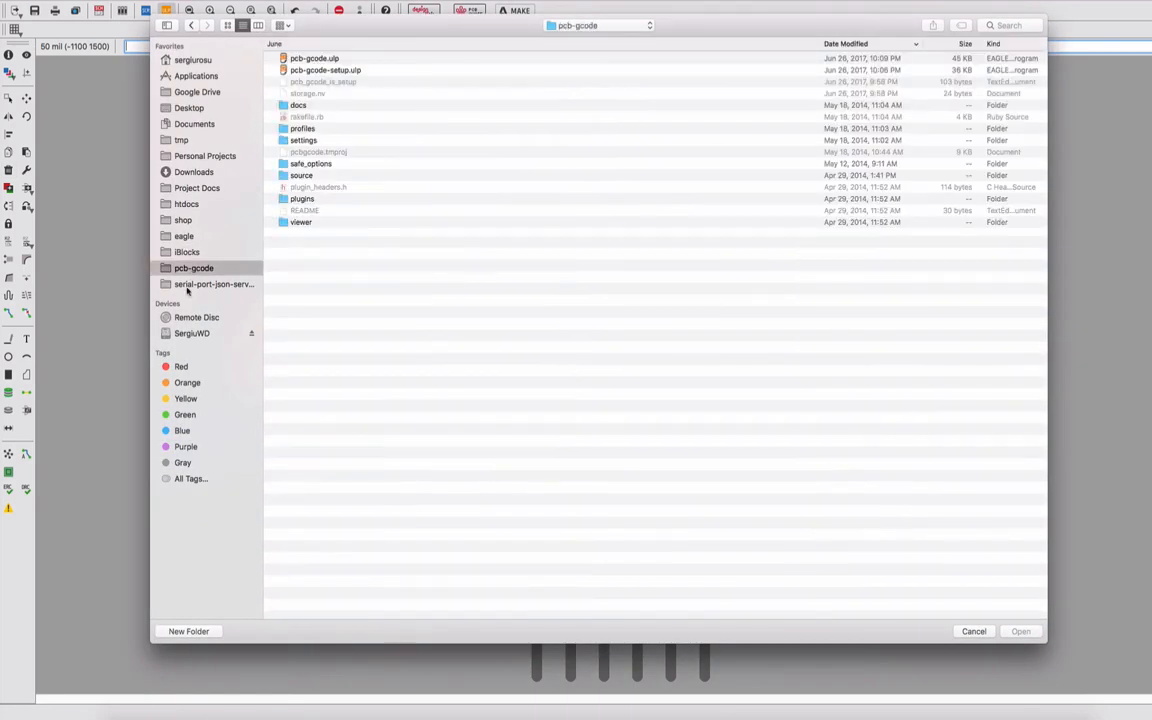
click(325, 70)
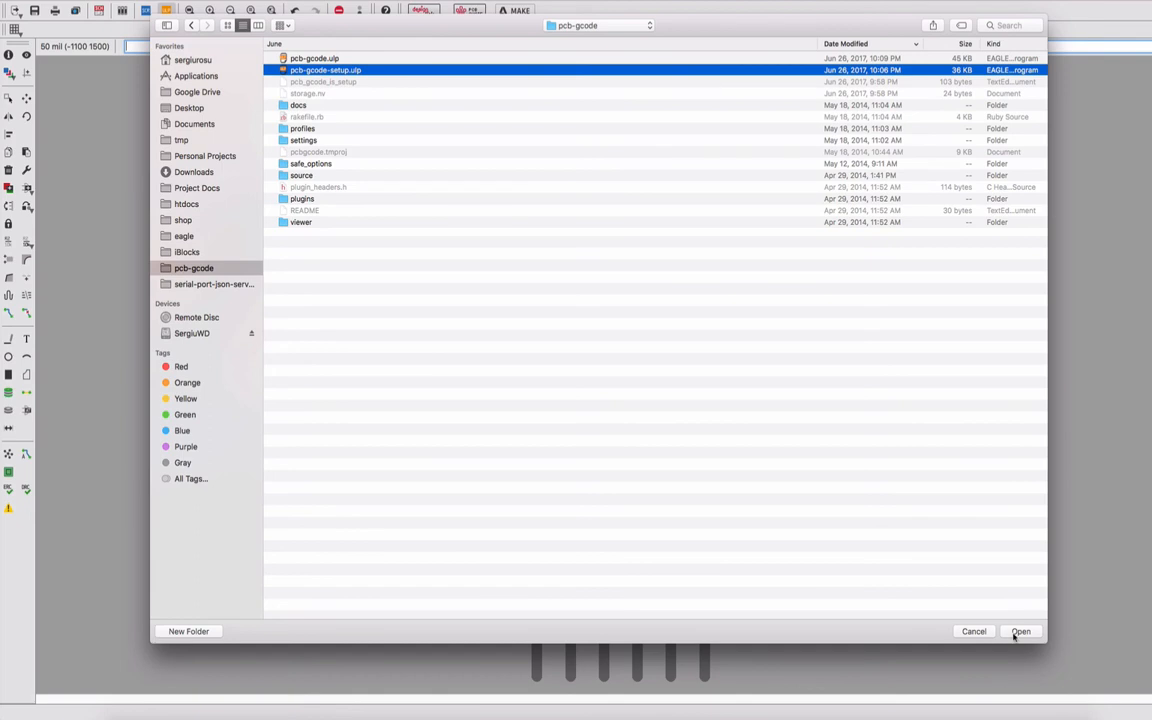
click(1020, 631)
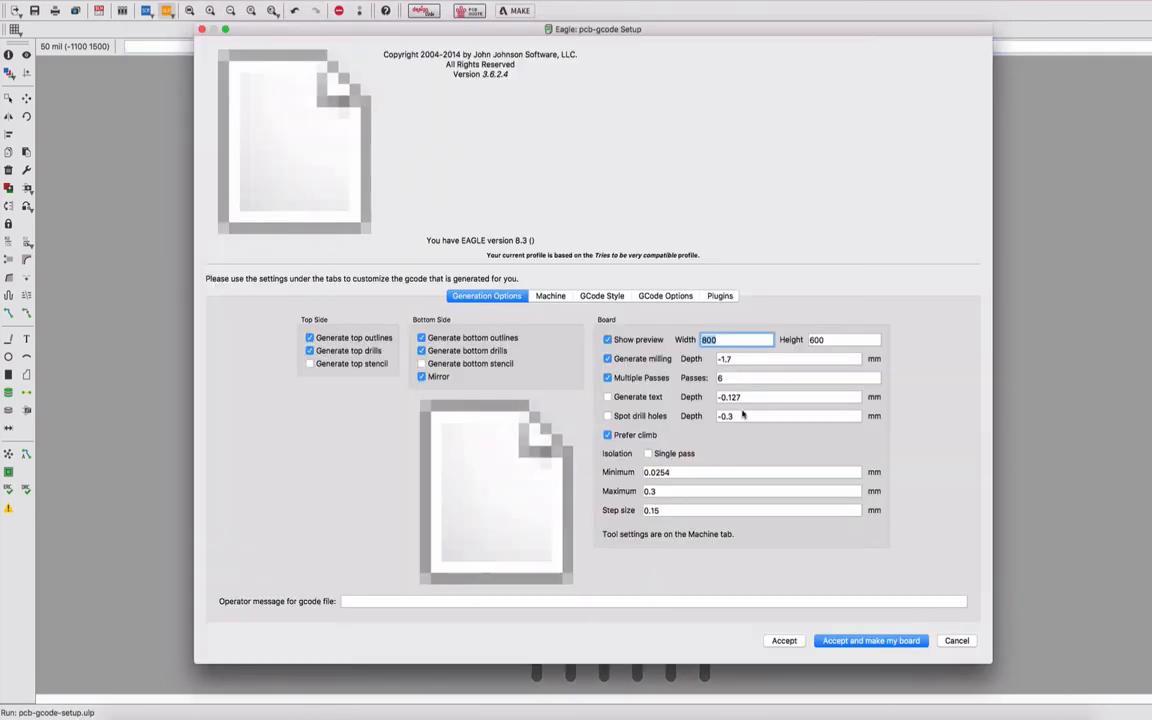
mouse_move(505, 285)
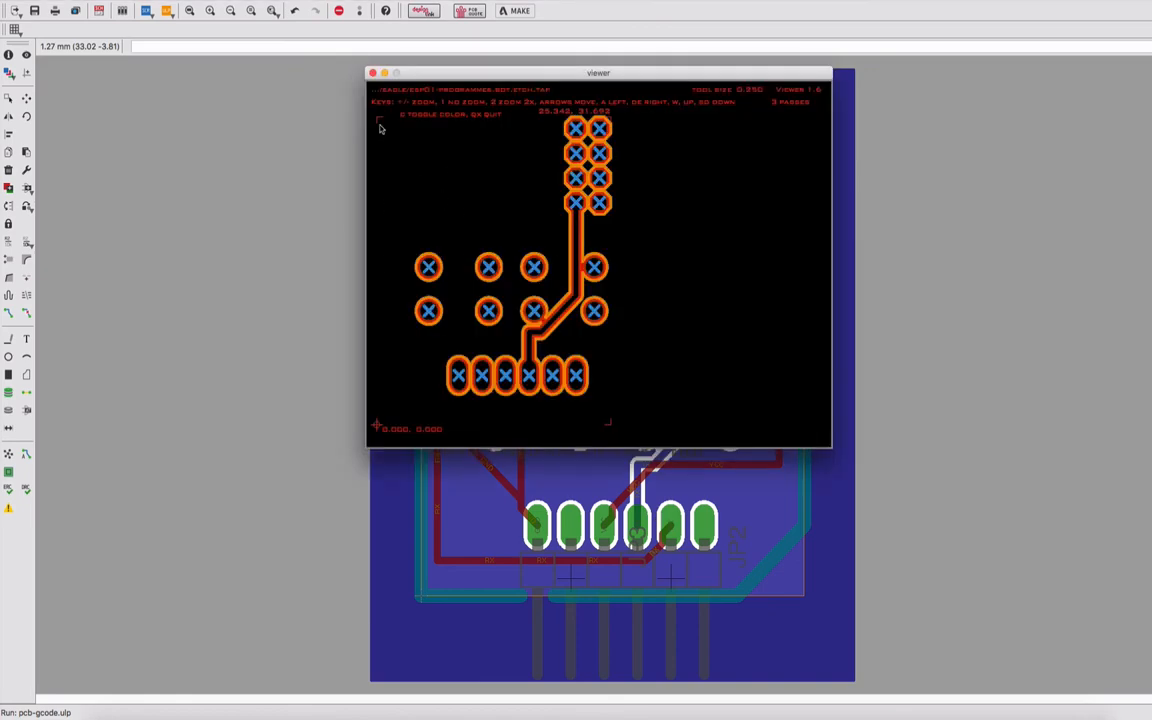
Close the bottom etch and top milling toolpath preview windows after inspecting them
click(372, 72)
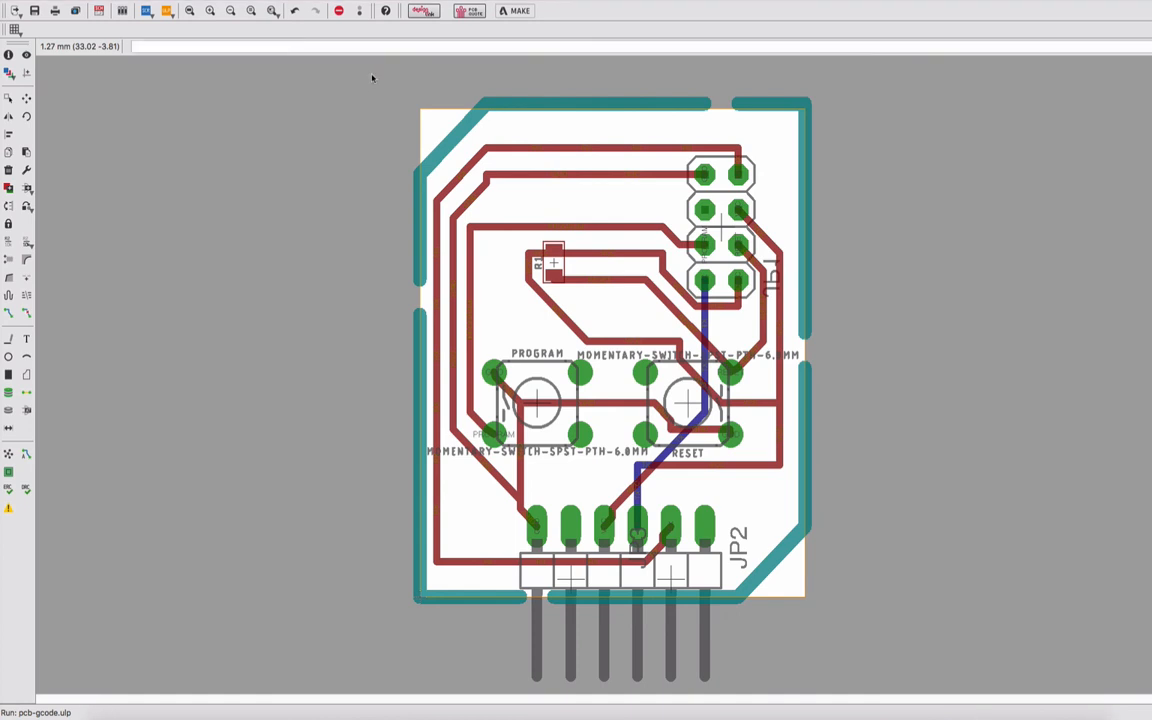
click(515, 11)
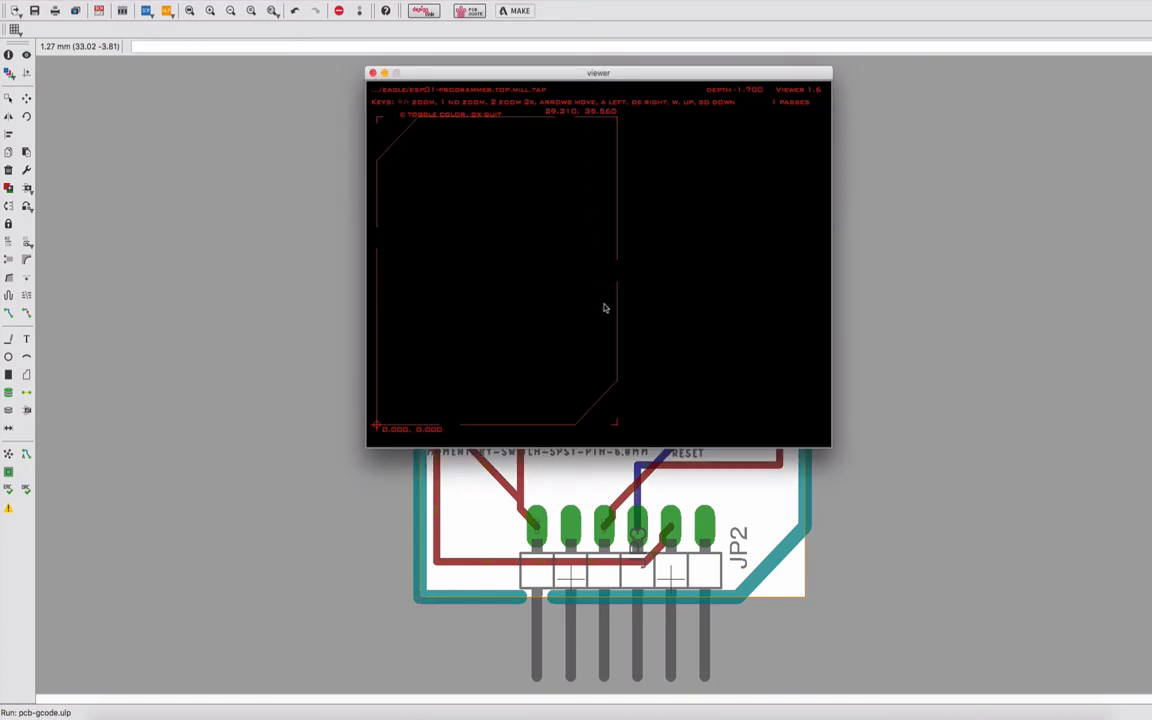
mouse_move(672, 137)
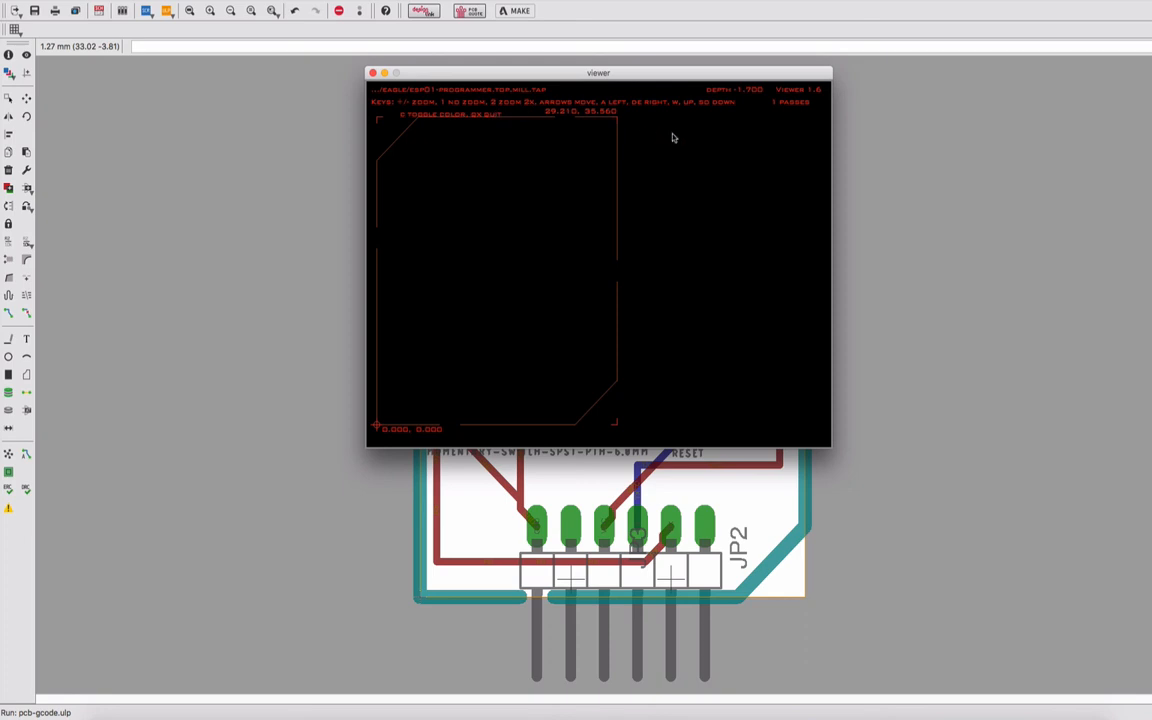
mouse_move(540, 124)
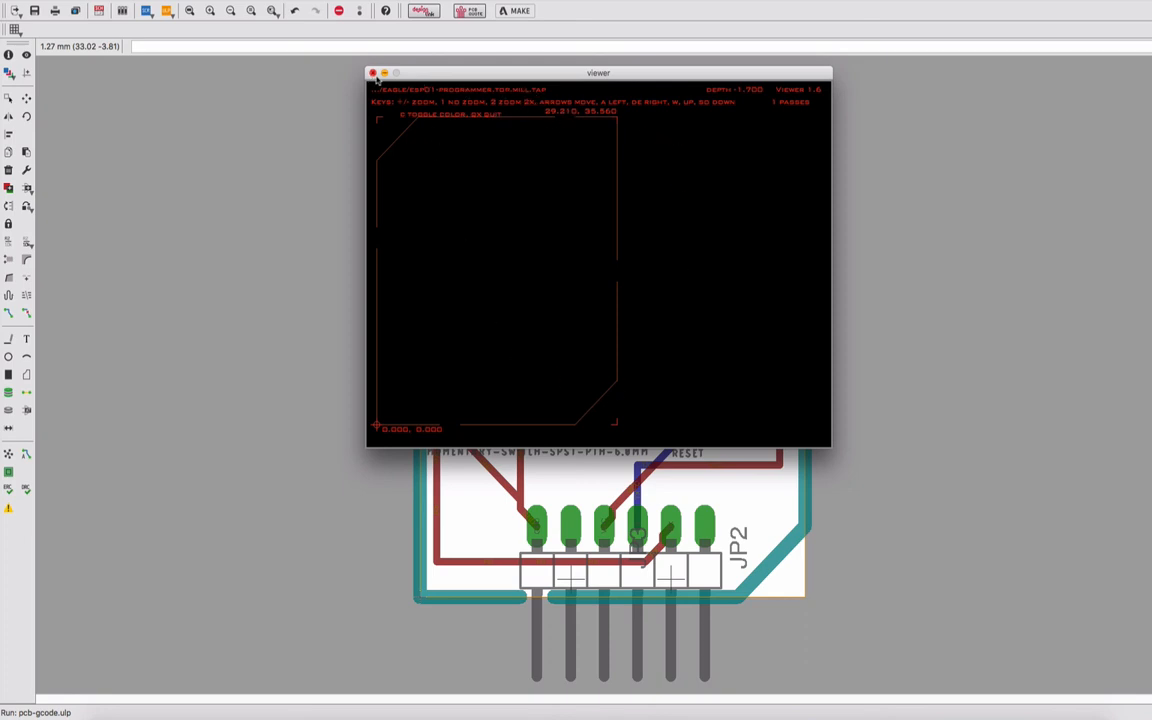
click(373, 72)
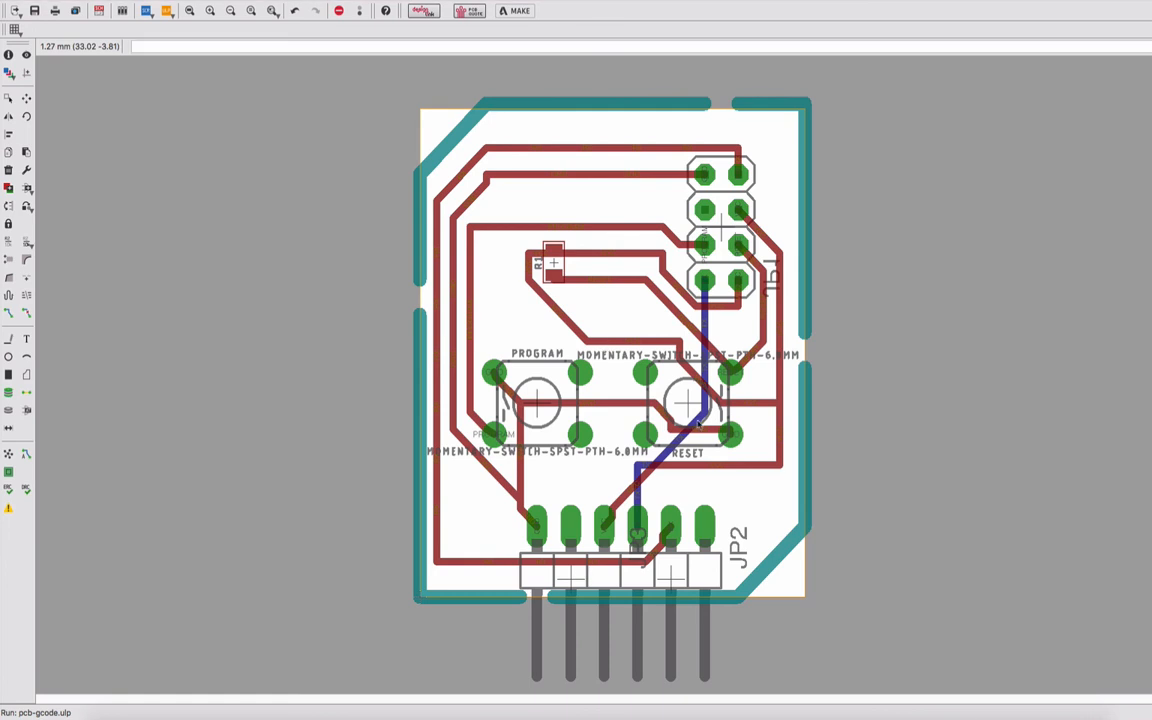
click(519, 11)
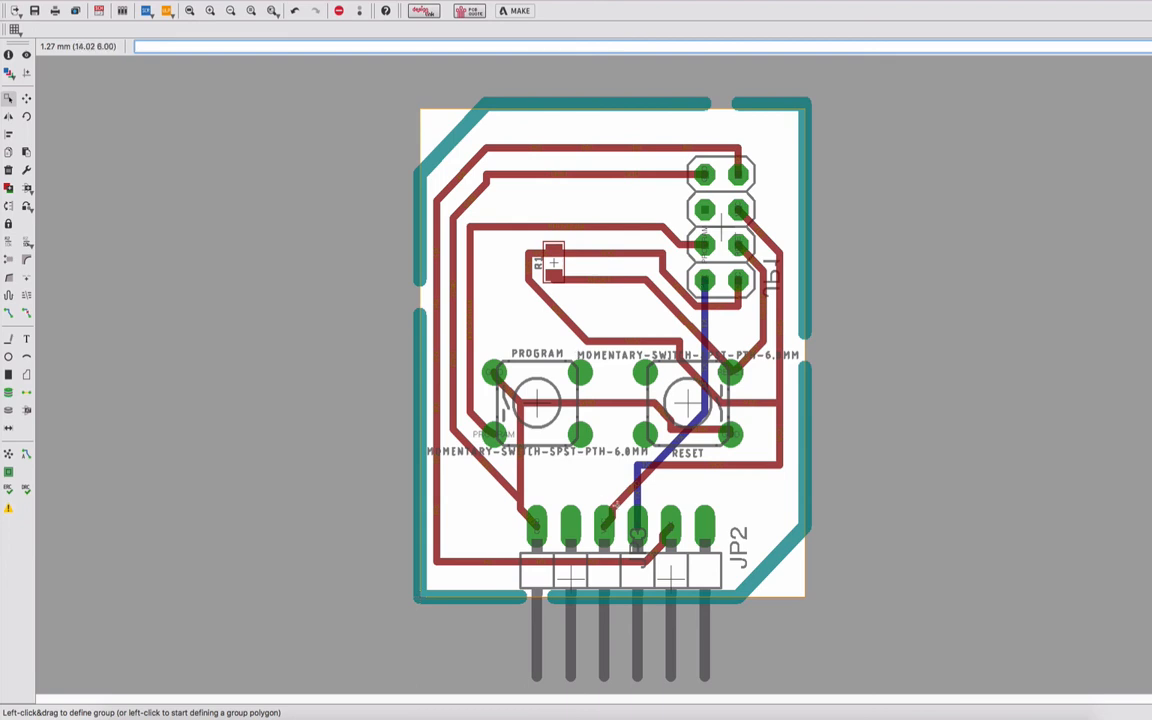
mouse_move(704, 390)
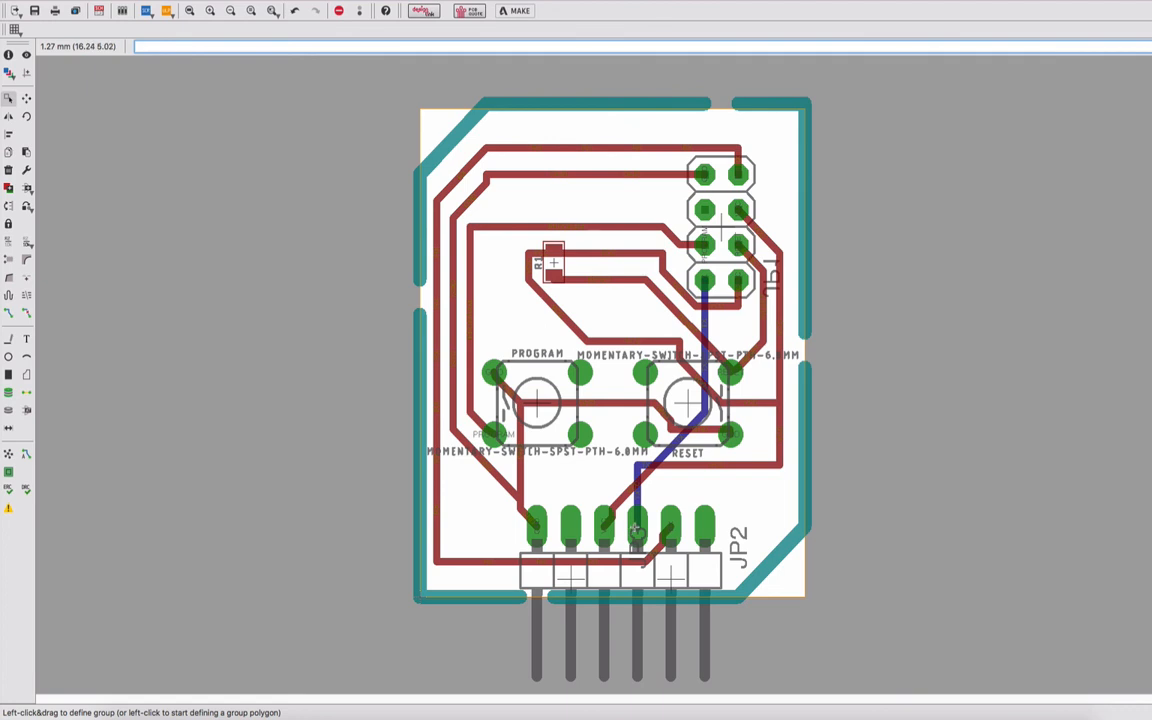
mouse_move(487, 525)
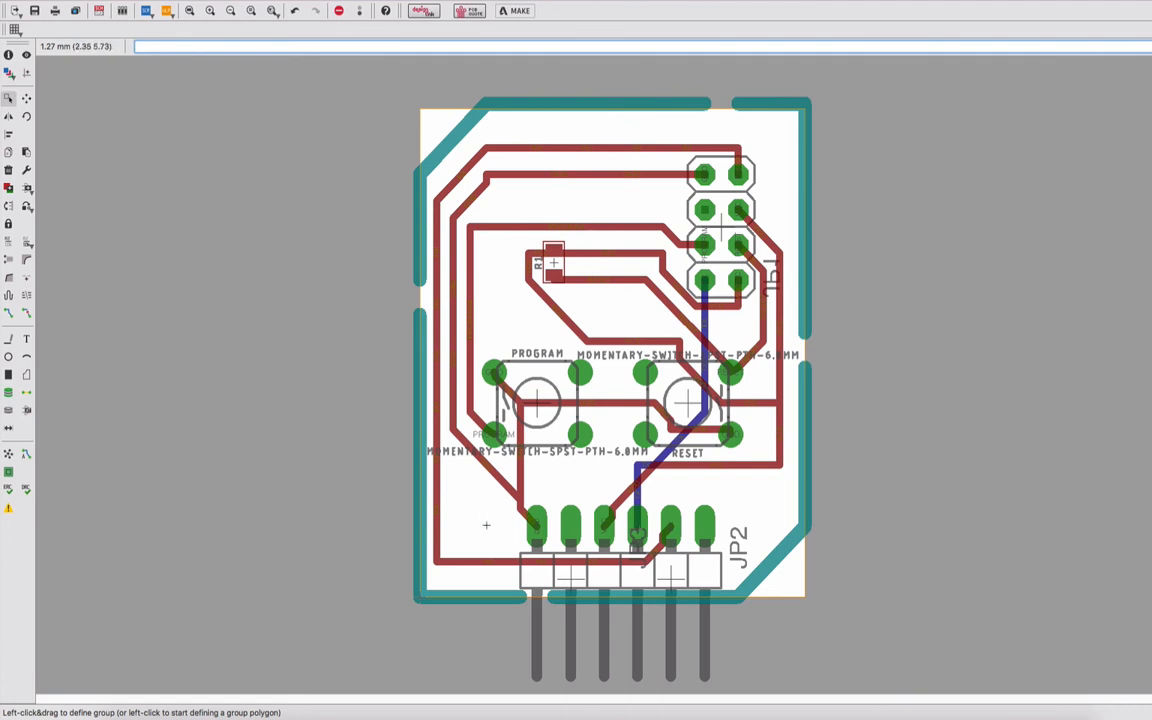
mouse_move(388, 136)
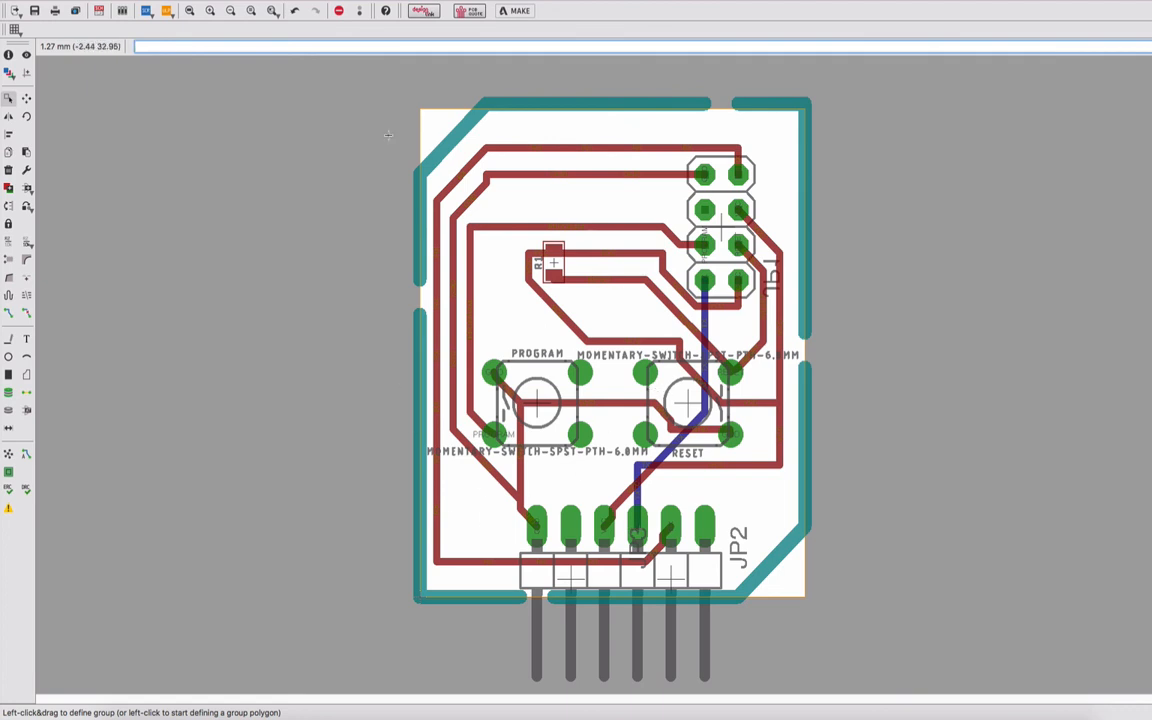
mouse_move(780, 550)
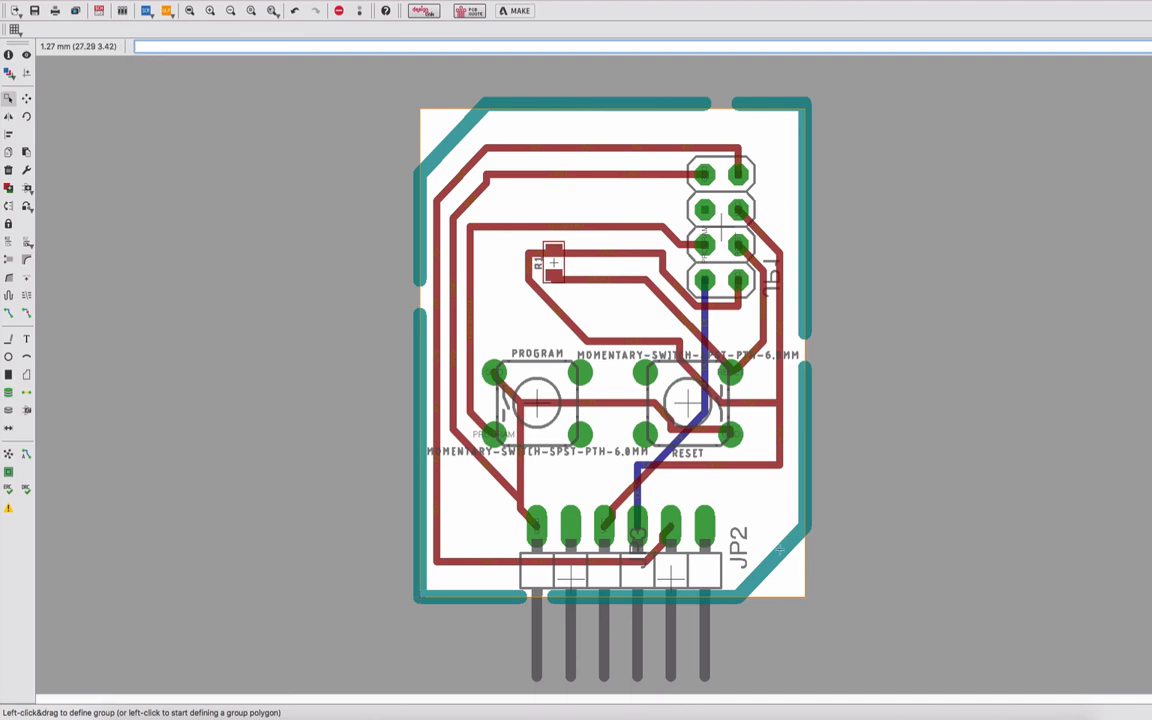
mouse_move(814, 517)
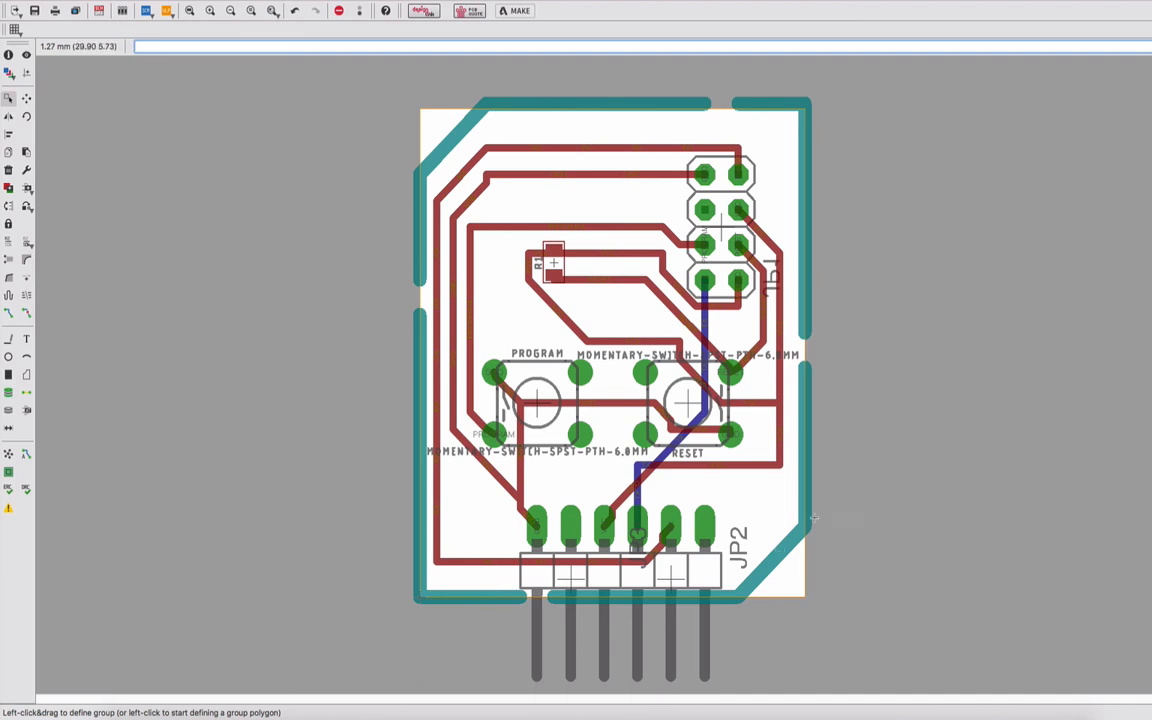